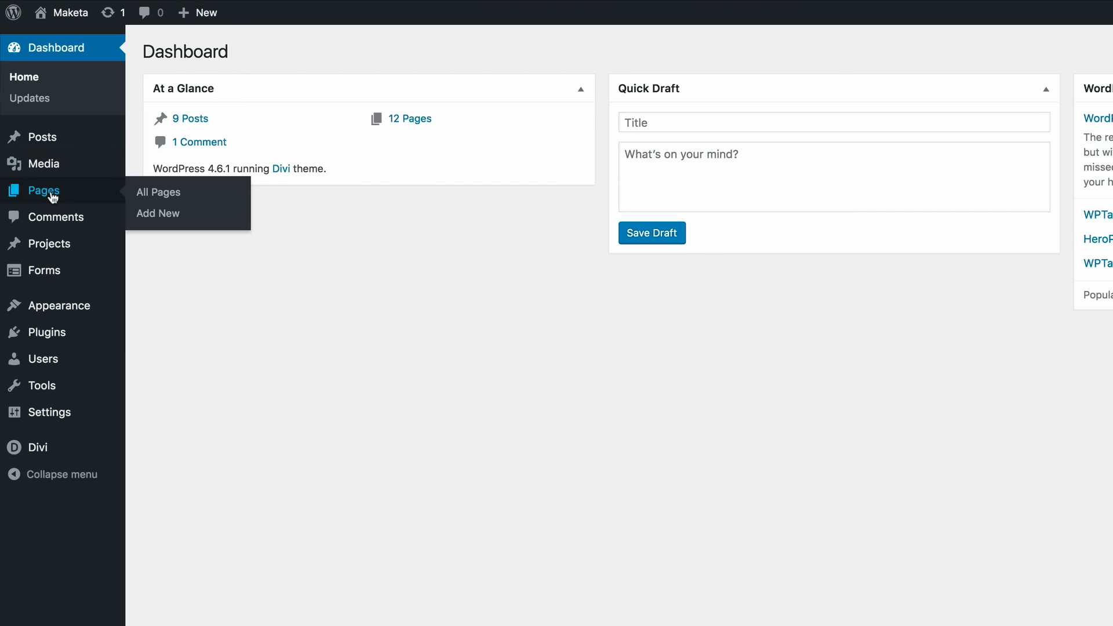
{"action": "mouse_move", "coordinate": [167, 213]}
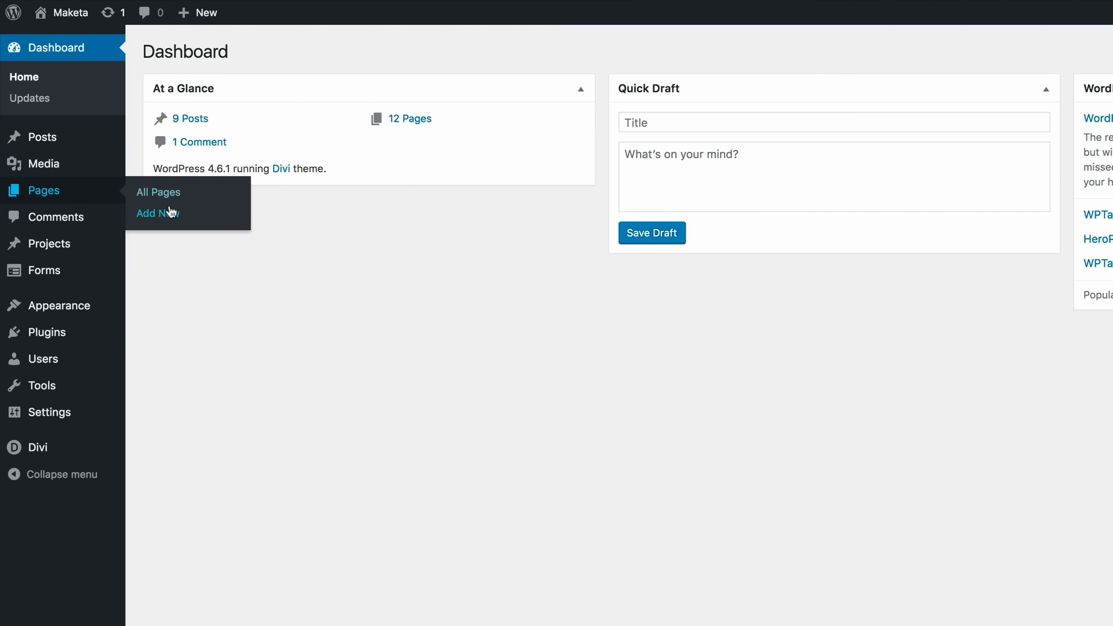
- Create a new page titled 'bt' and enable the Divi Builder for it
{"action": "left_click", "coordinate": [154, 213]}
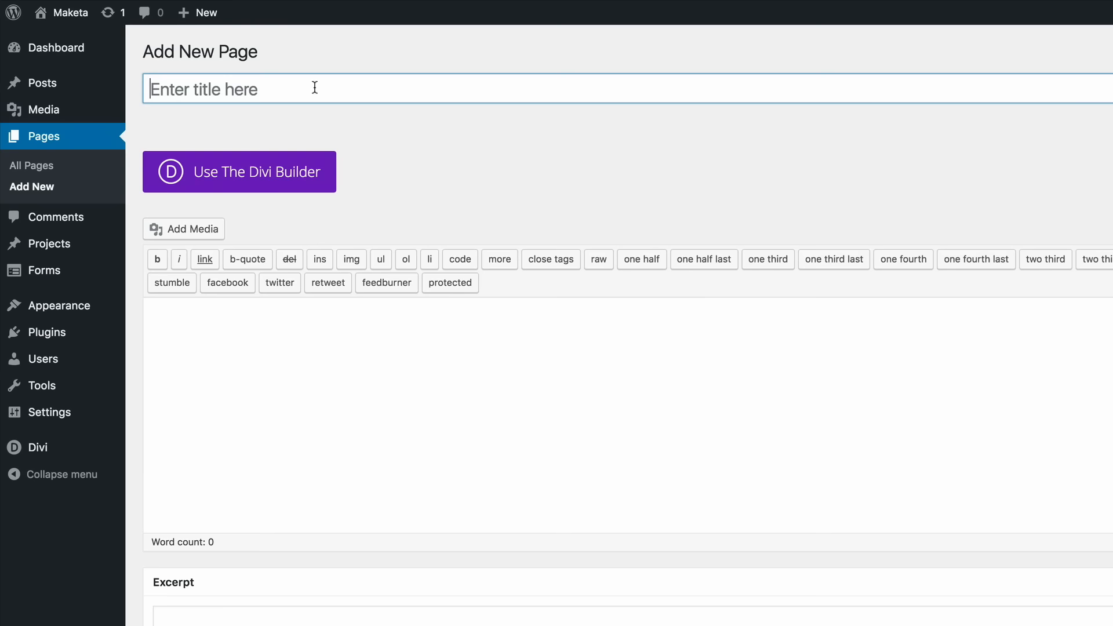
{"action": "type", "text": "bt"}
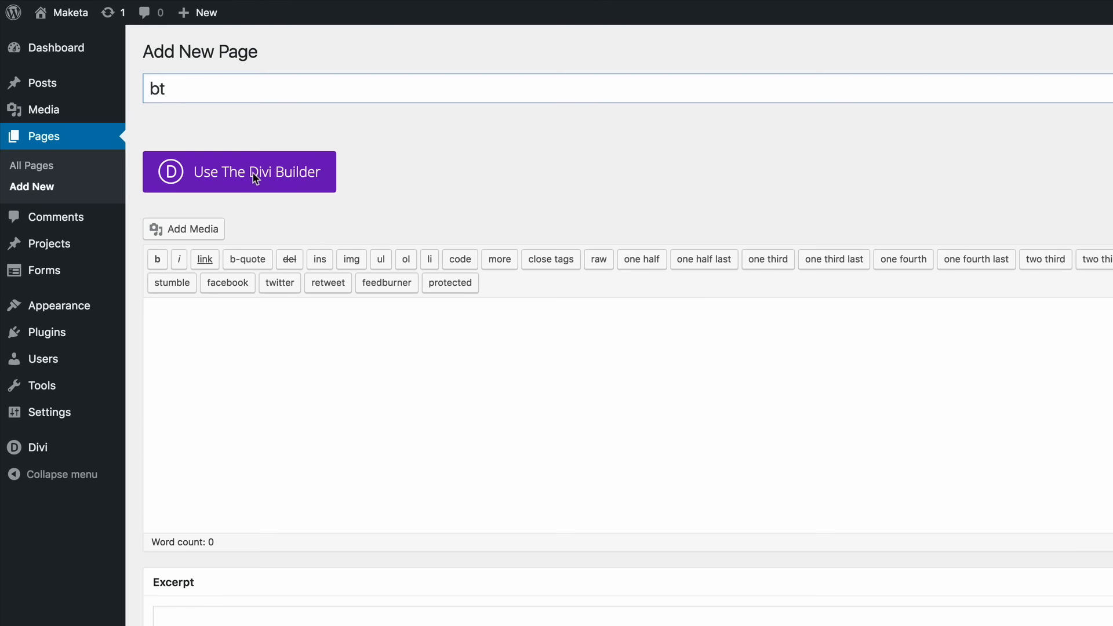
{"action": "left_click", "coordinate": [238, 171]}
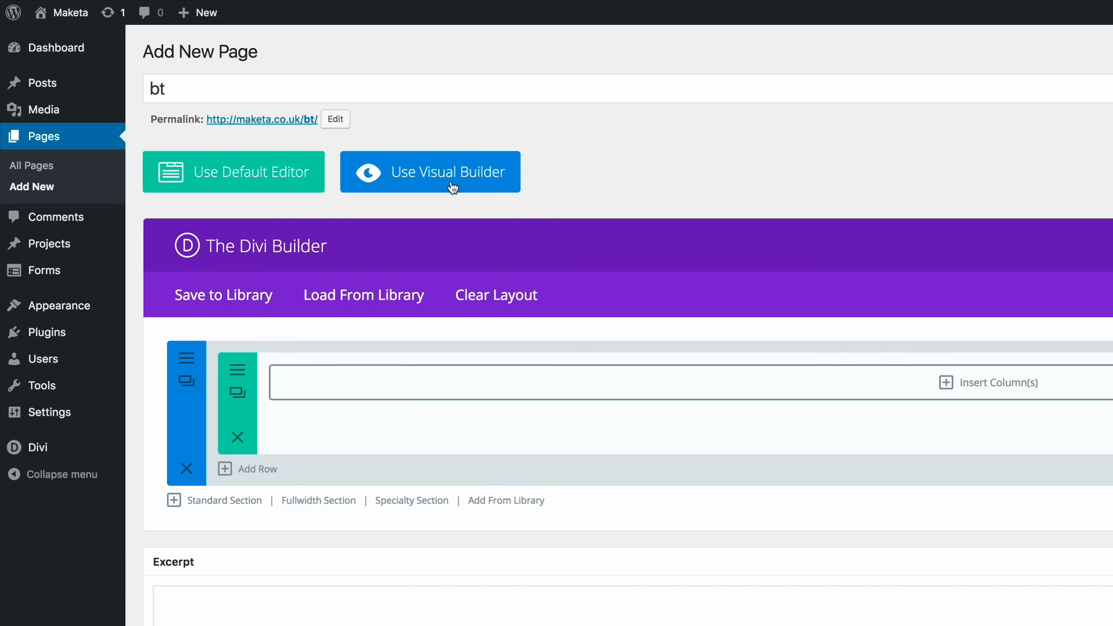
- In the visual builder, add a one-column row and insert a Countdown Timer module
{"action": "left_click", "coordinate": [430, 172]}
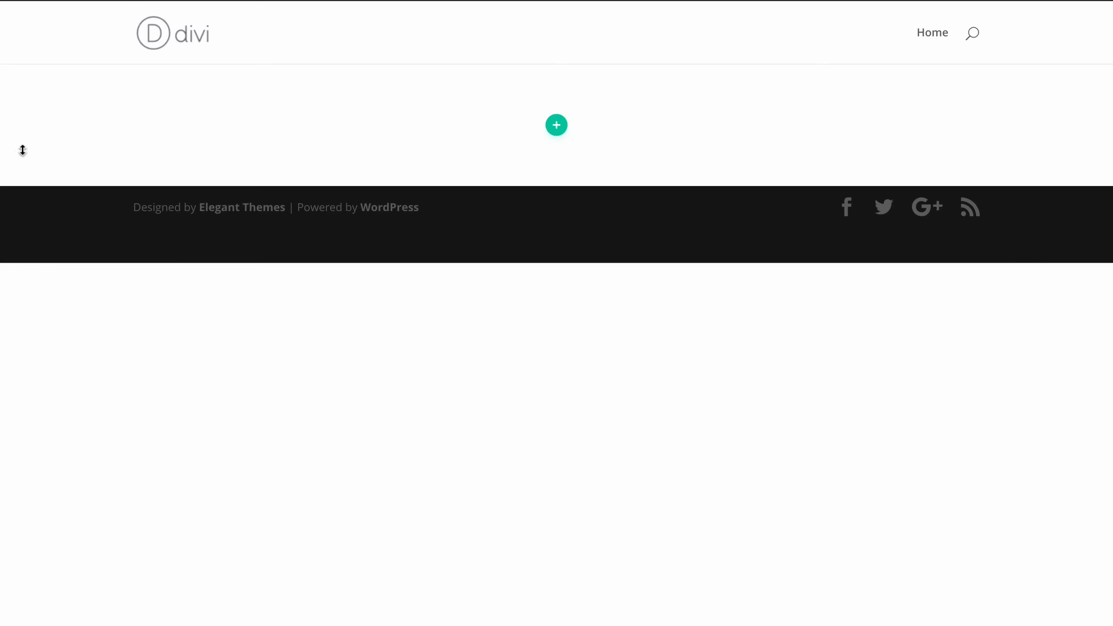
{"action": "mouse_move", "coordinate": [556, 125]}
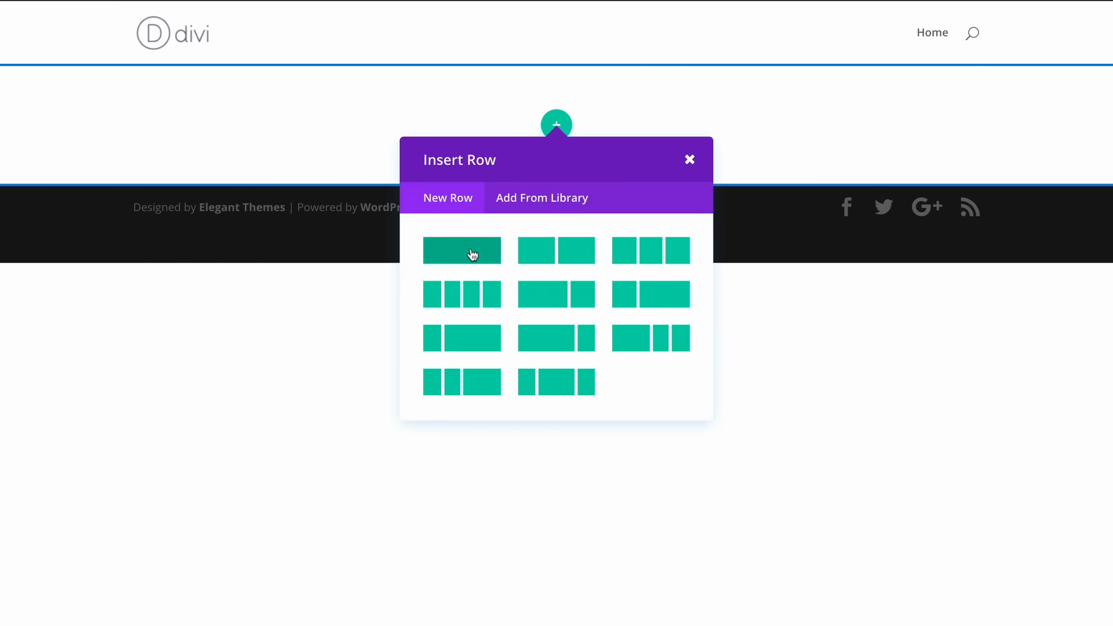
{"action": "left_click", "coordinate": [463, 250]}
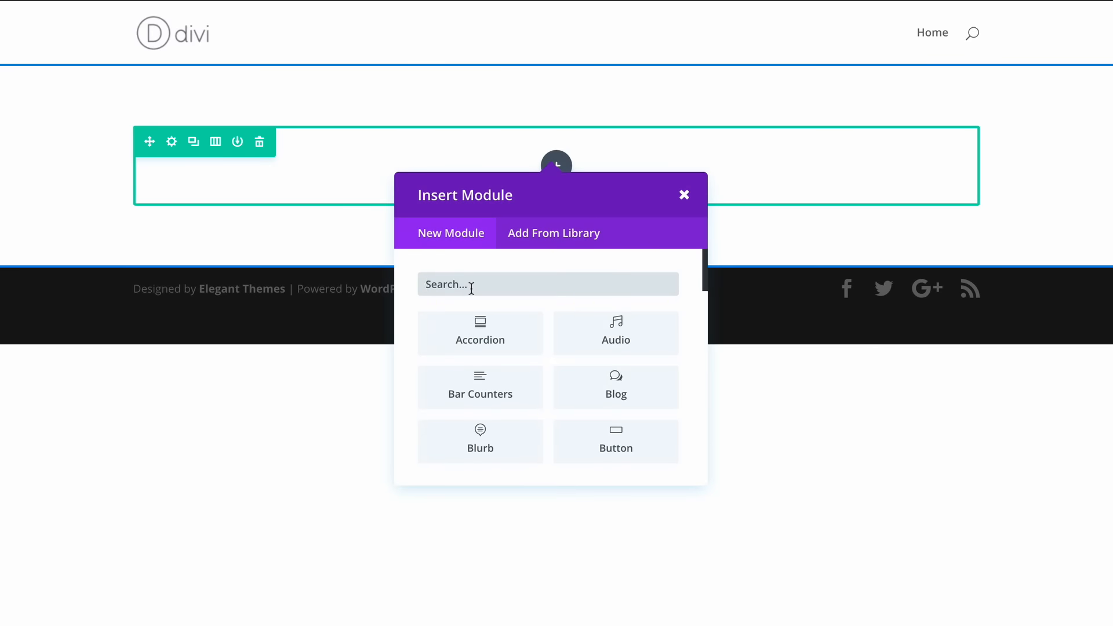
{"action": "type", "text": "count"}
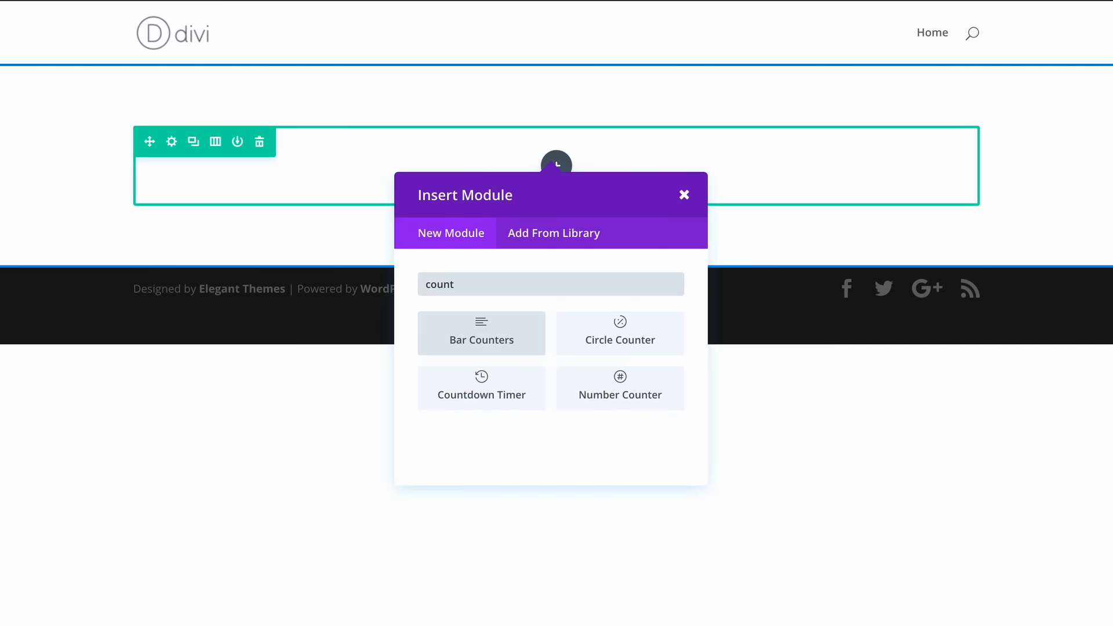
{"action": "left_click", "coordinate": [481, 387]}
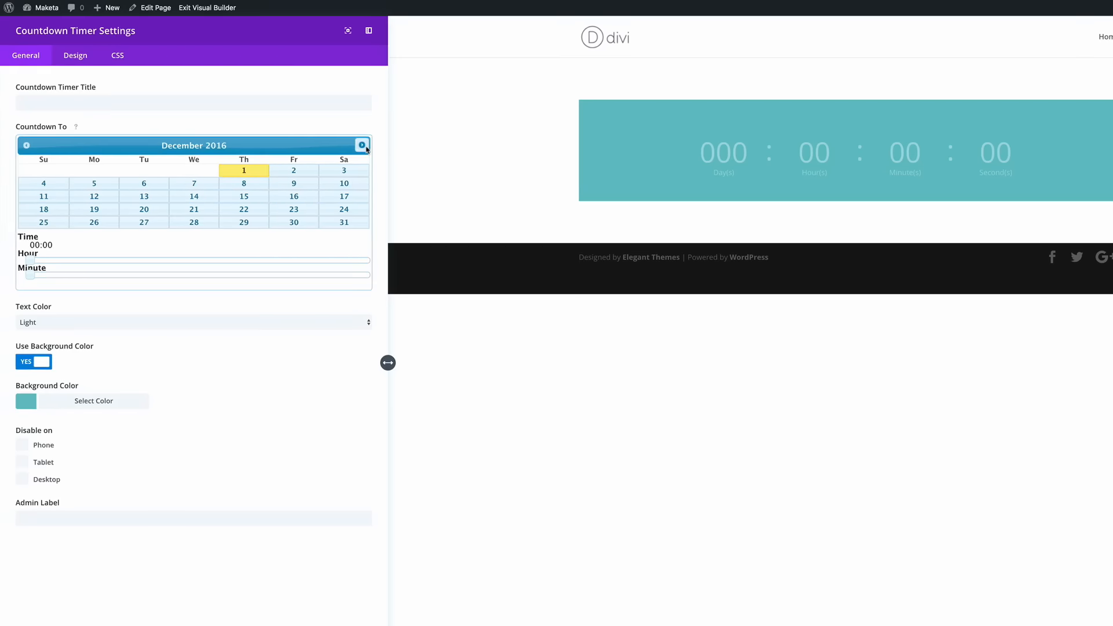
- Set the countdown date to 1 January 2017 with a red background
{"action": "left_click", "coordinate": [361, 145]}
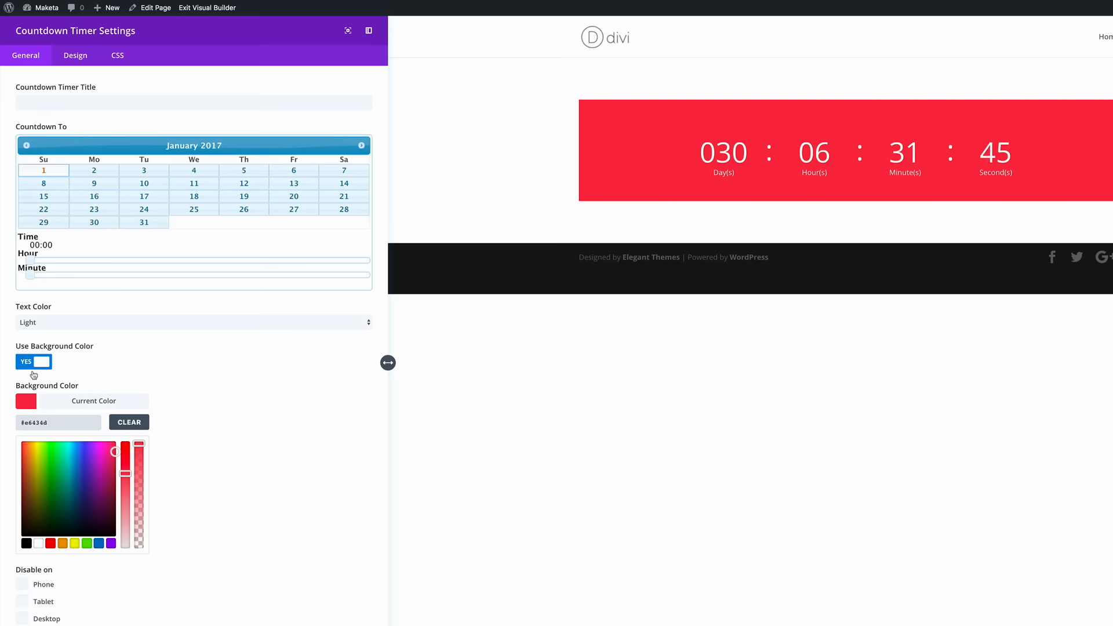
{"action": "left_click", "coordinate": [74, 55]}
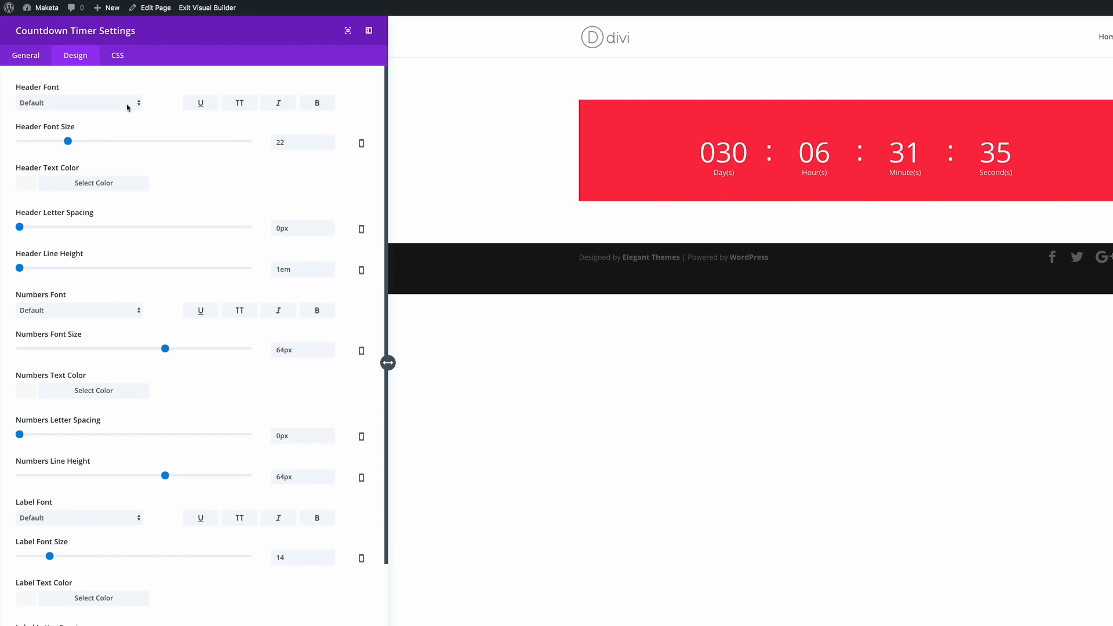
{"action": "mouse_move", "coordinate": [109, 234]}
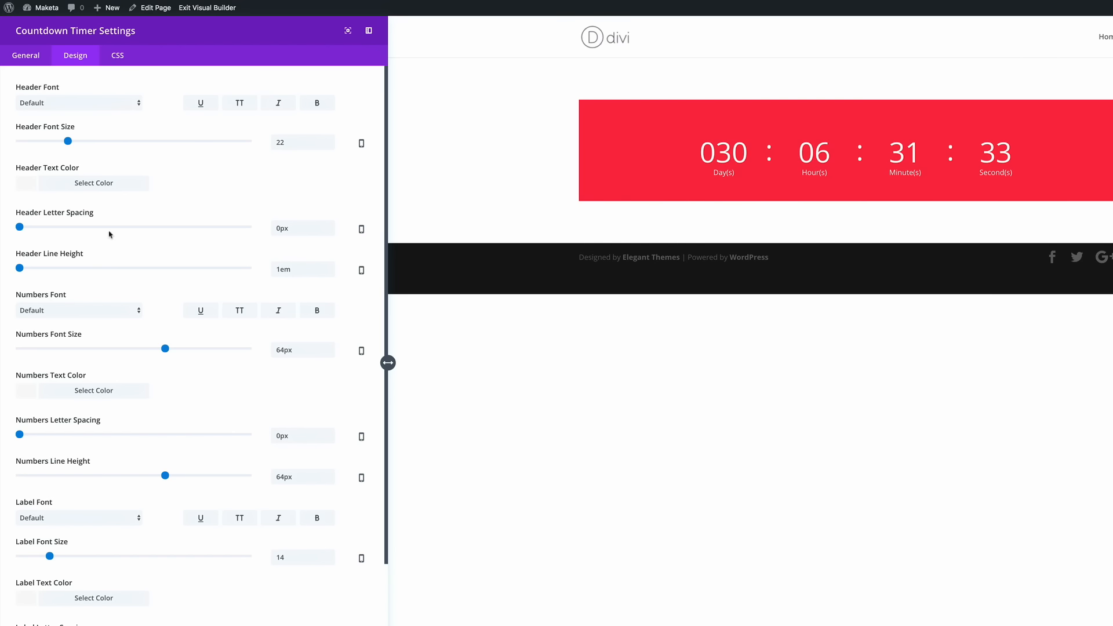
{"action": "mouse_move", "coordinate": [89, 385]}
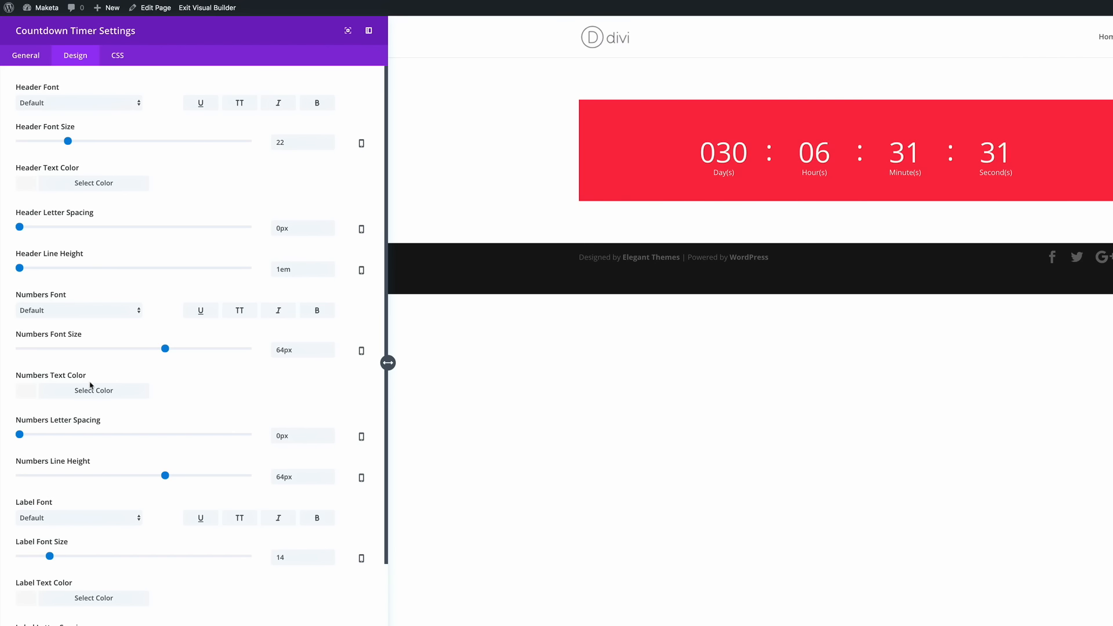
{"action": "mouse_move", "coordinate": [82, 549]}
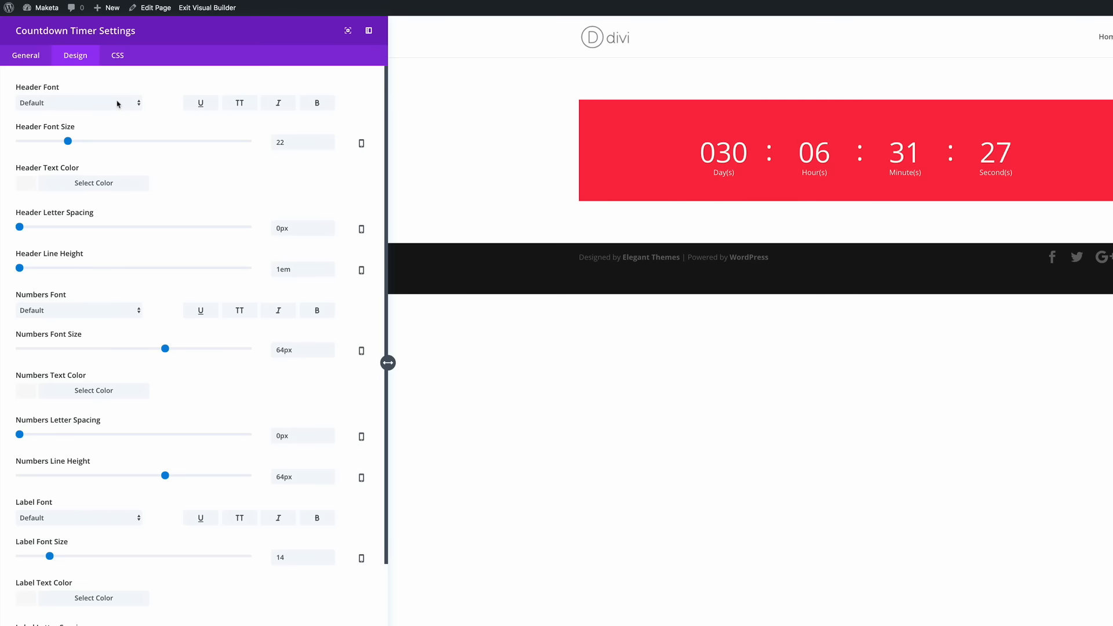
- Set the title and numbers fonts to uppercase bold Oswald
{"action": "left_click", "coordinate": [78, 102]}
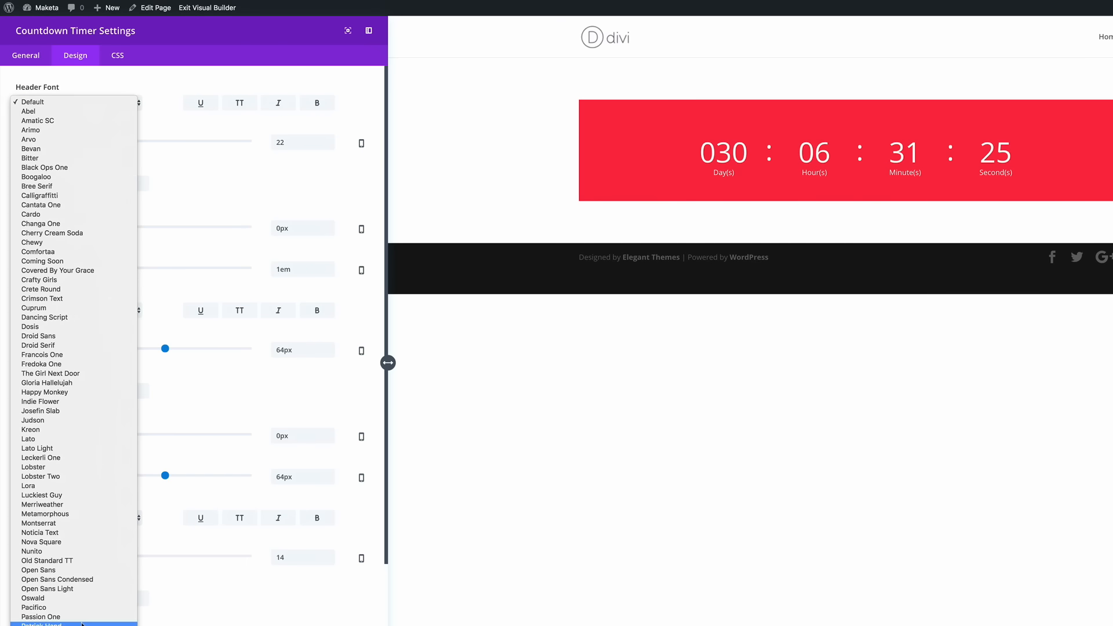
{"action": "left_click", "coordinate": [28, 598]}
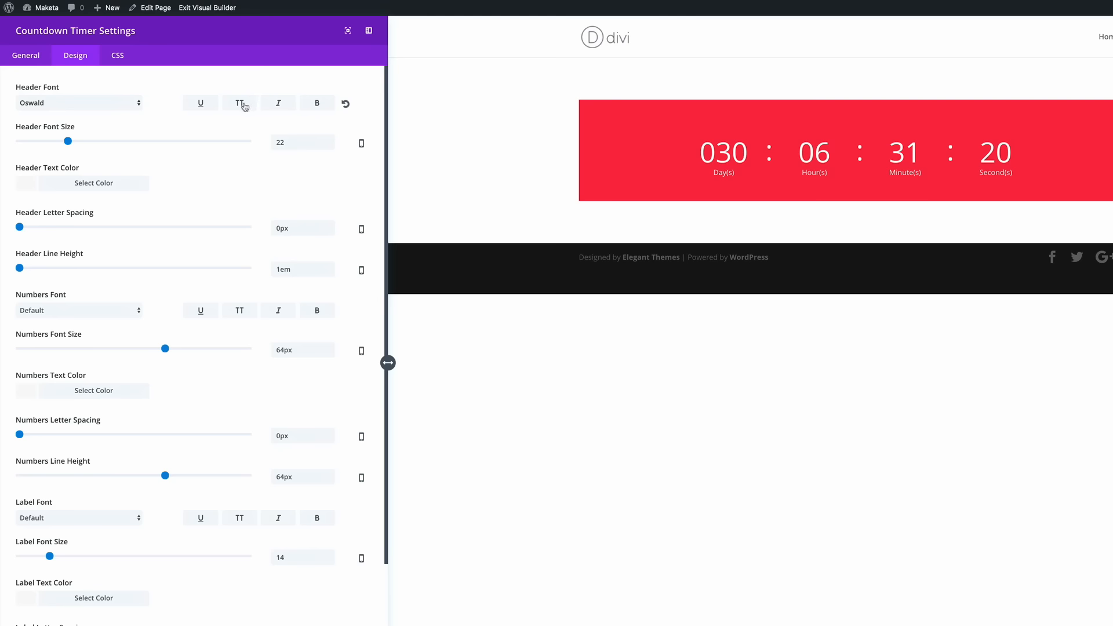
{"action": "left_click", "coordinate": [317, 103]}
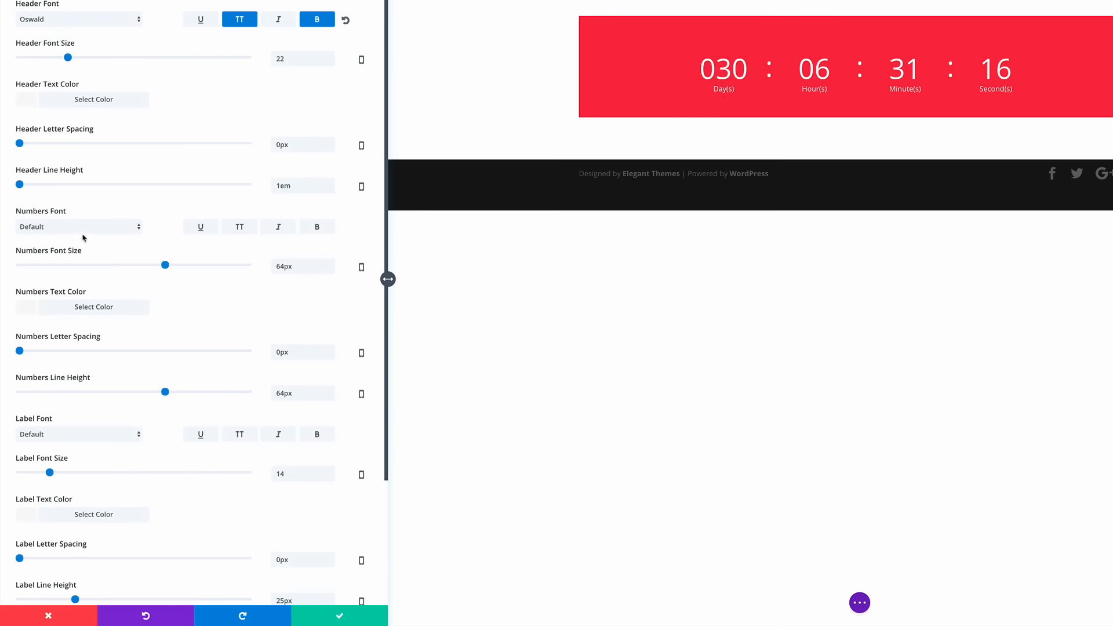
{"action": "left_click", "coordinate": [79, 226]}
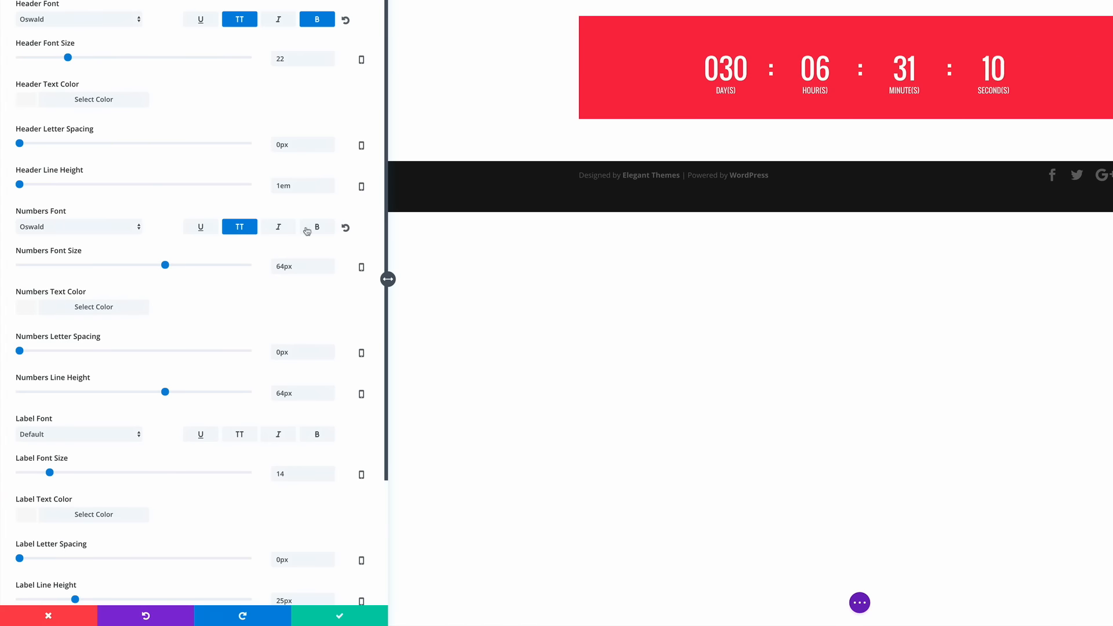
{"action": "scroll", "scroll_direction": "down", "scroll_amount": 3}
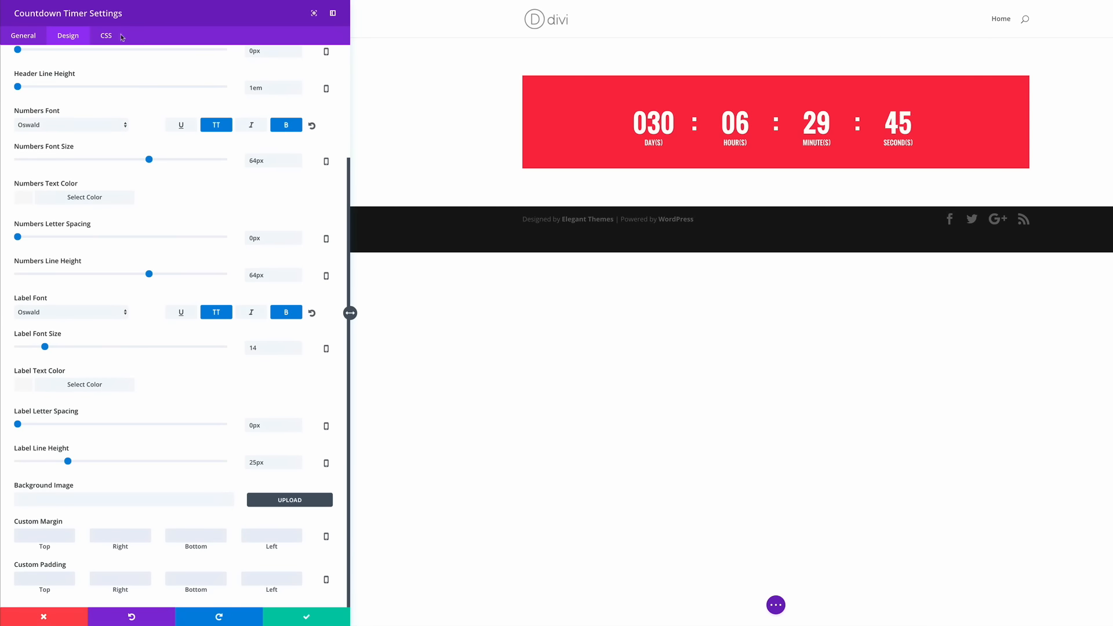
- Assign CSS class custom-countdown-2 to the timer and save its settings
{"action": "left_click", "coordinate": [105, 36]}
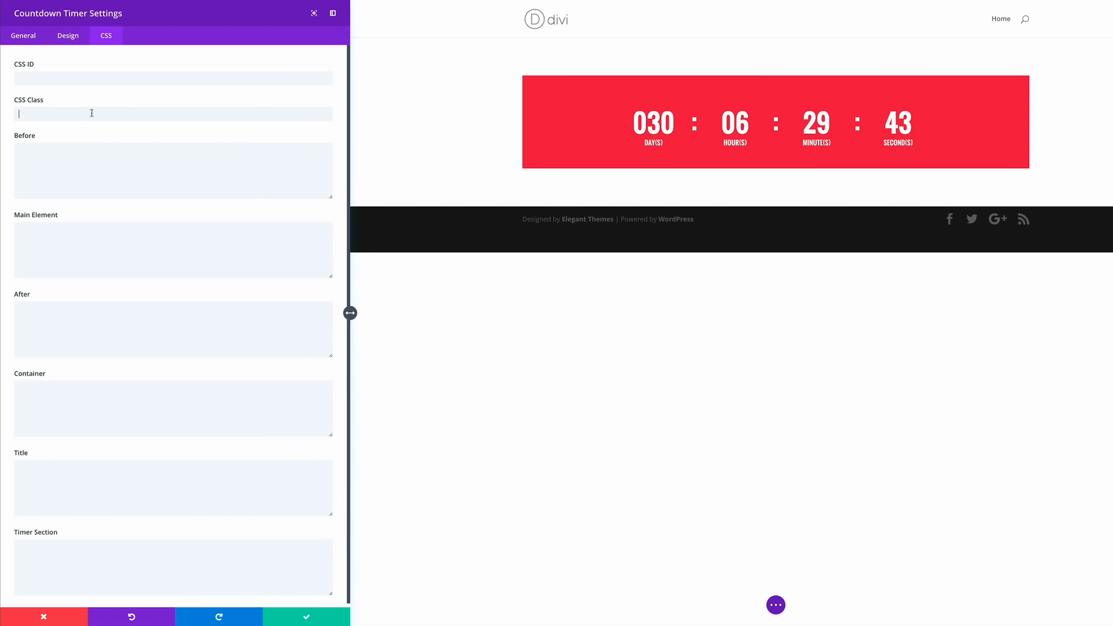
{"action": "type", "text": "custom-countdown-2"}
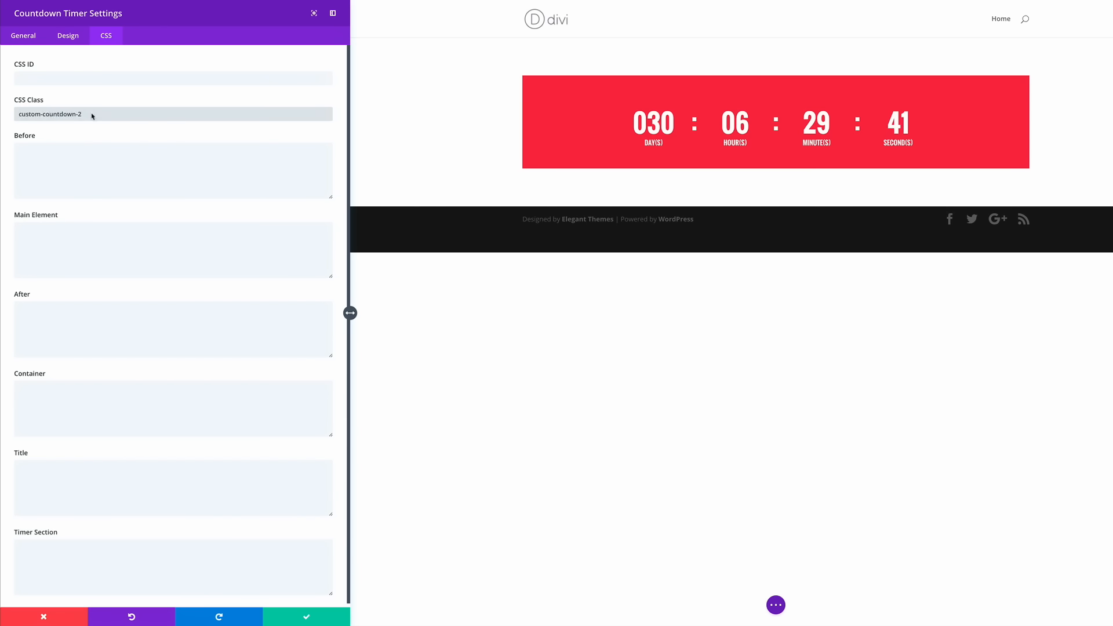
{"action": "mouse_move", "coordinate": [151, 130]}
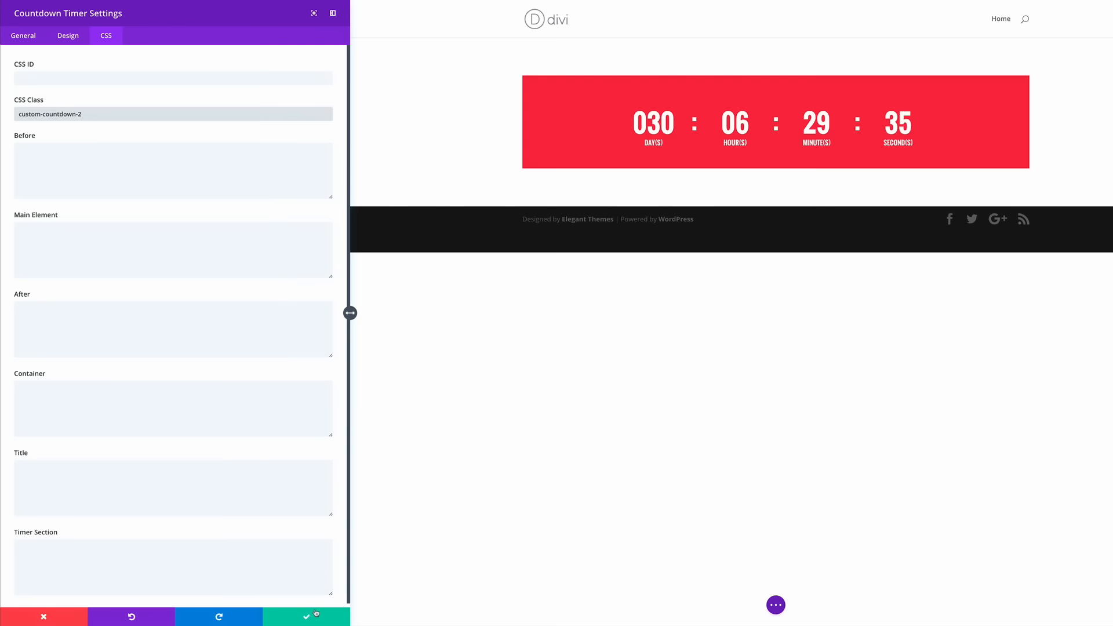
{"action": "left_click", "coordinate": [307, 617]}
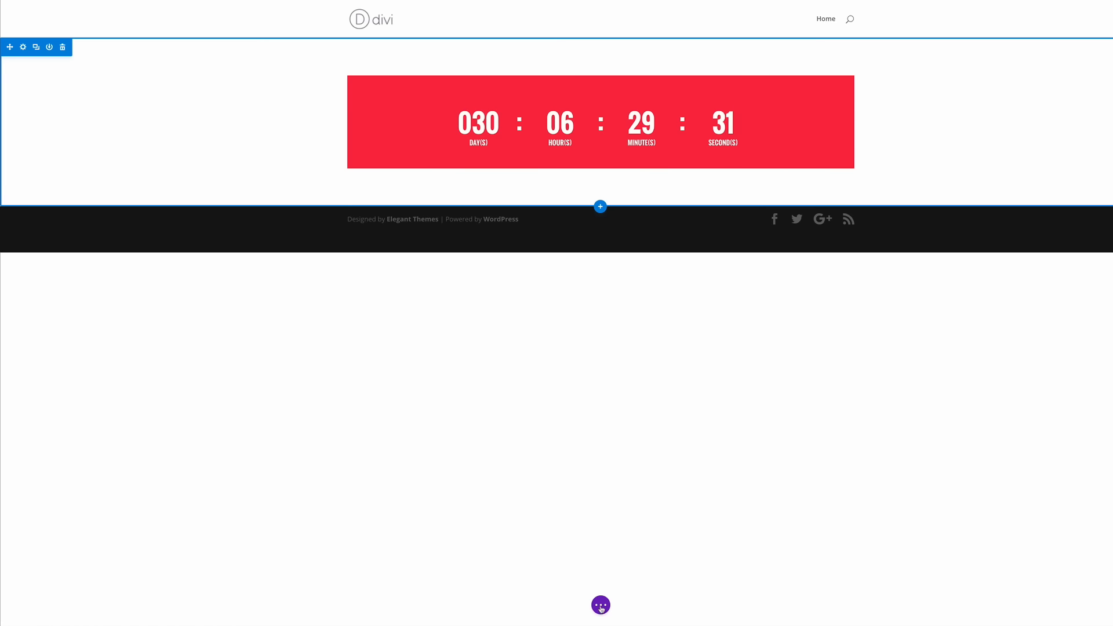
{"action": "mouse_move", "coordinate": [600, 605]}
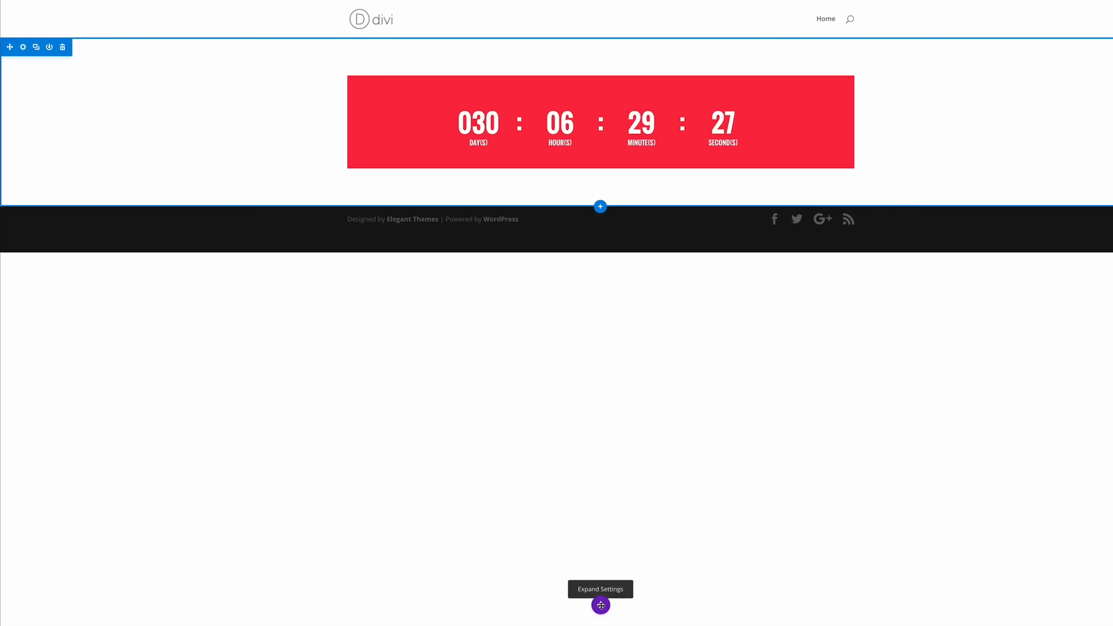
- Expand the builder's bottom actions and enter Page Settings
{"action": "left_click", "coordinate": [600, 605]}
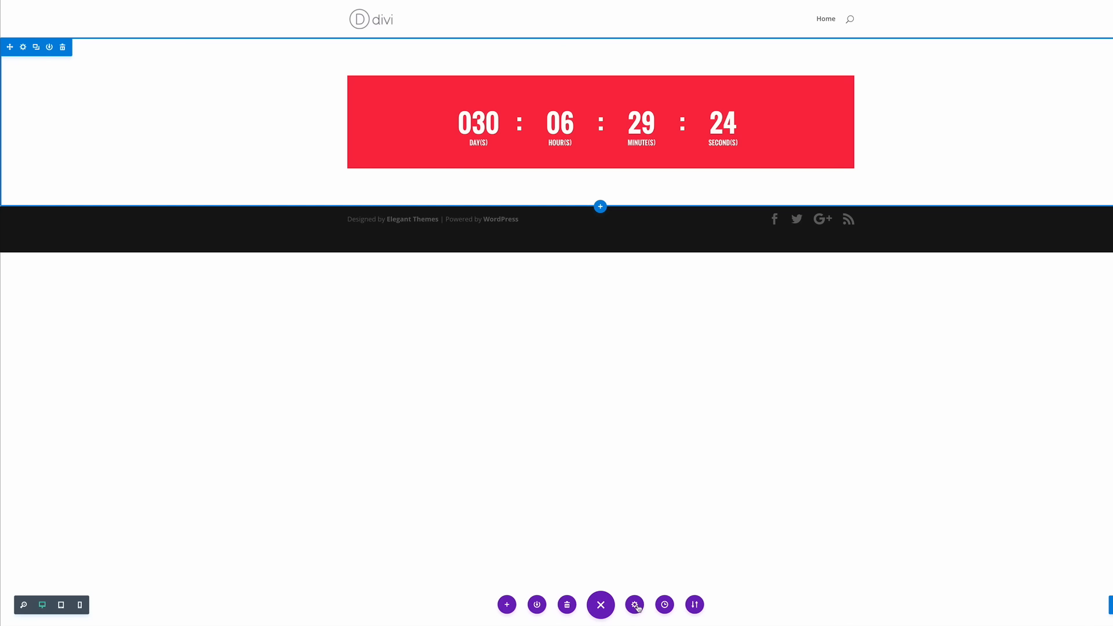
{"action": "mouse_move", "coordinate": [636, 605]}
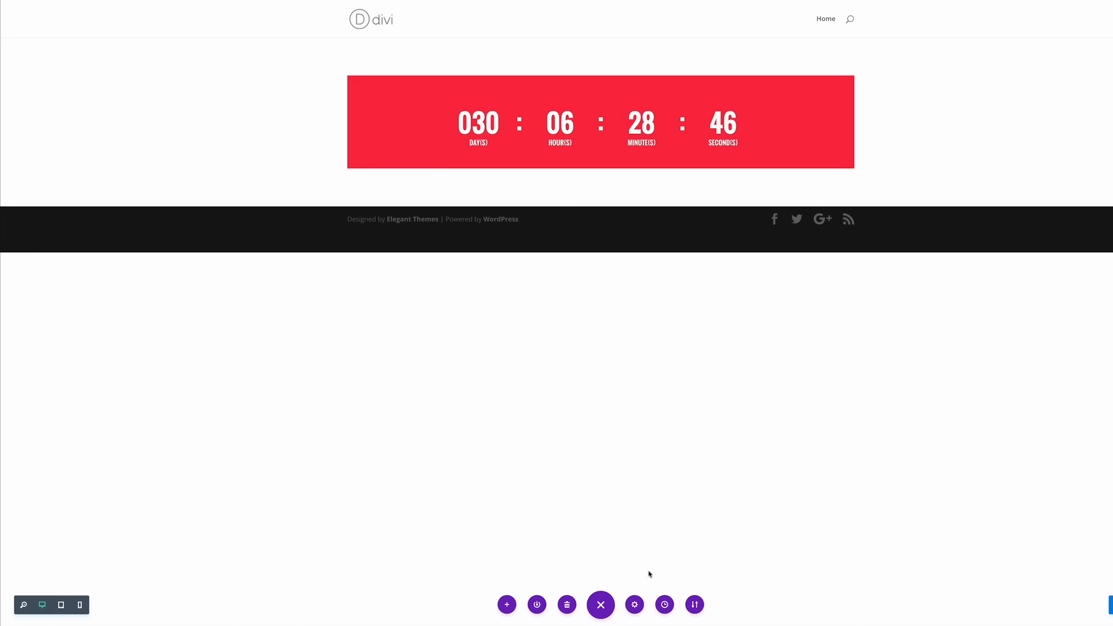
{"action": "mouse_move", "coordinate": [635, 605]}
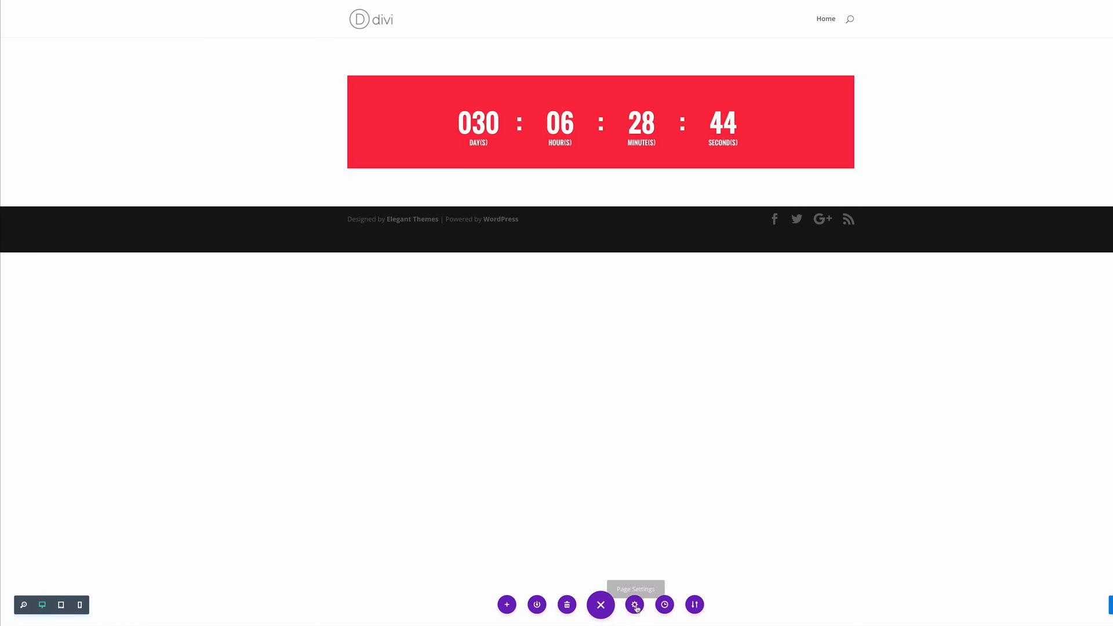
{"action": "left_click", "coordinate": [635, 603]}
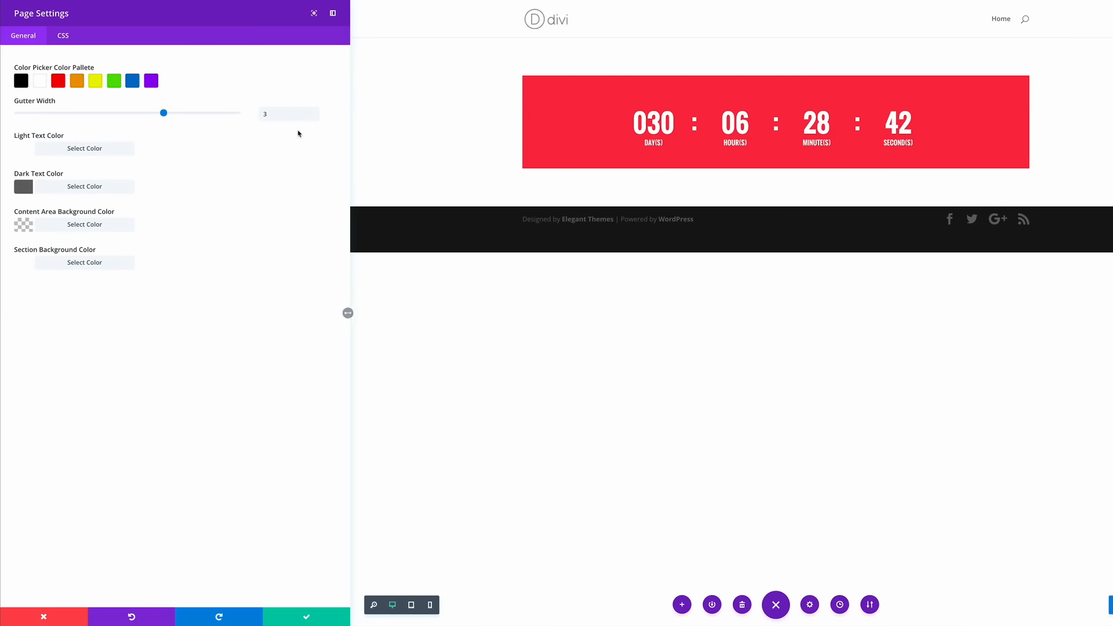
- Paste custom CSS for .custom-countdown-2 into the page's Custom CSS box
{"action": "left_click", "coordinate": [63, 35]}
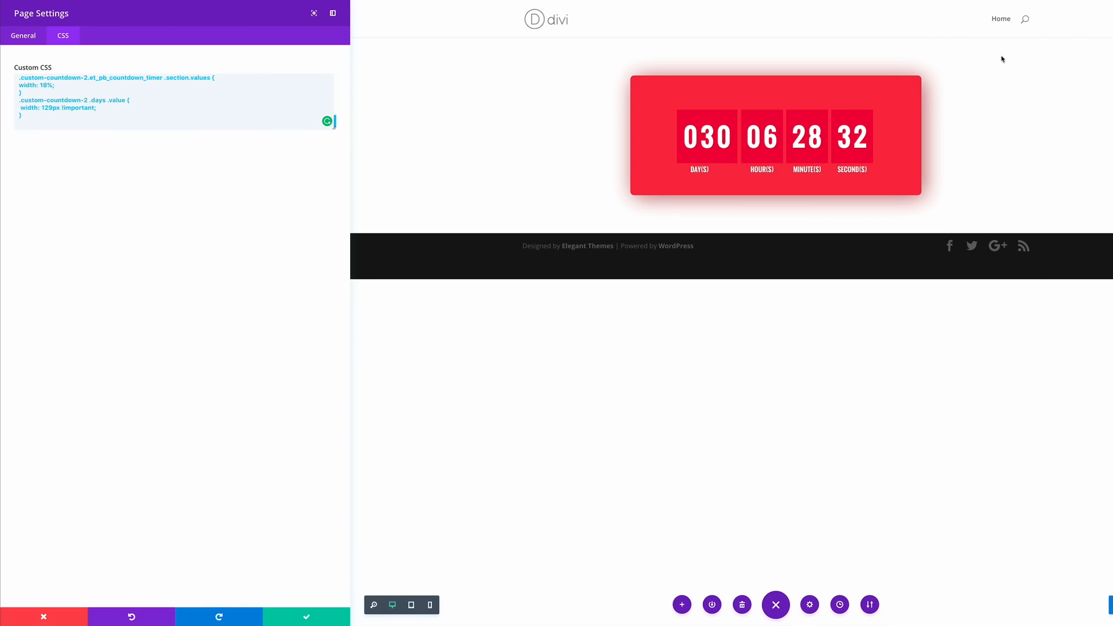
{"action": "mouse_move", "coordinate": [944, 86]}
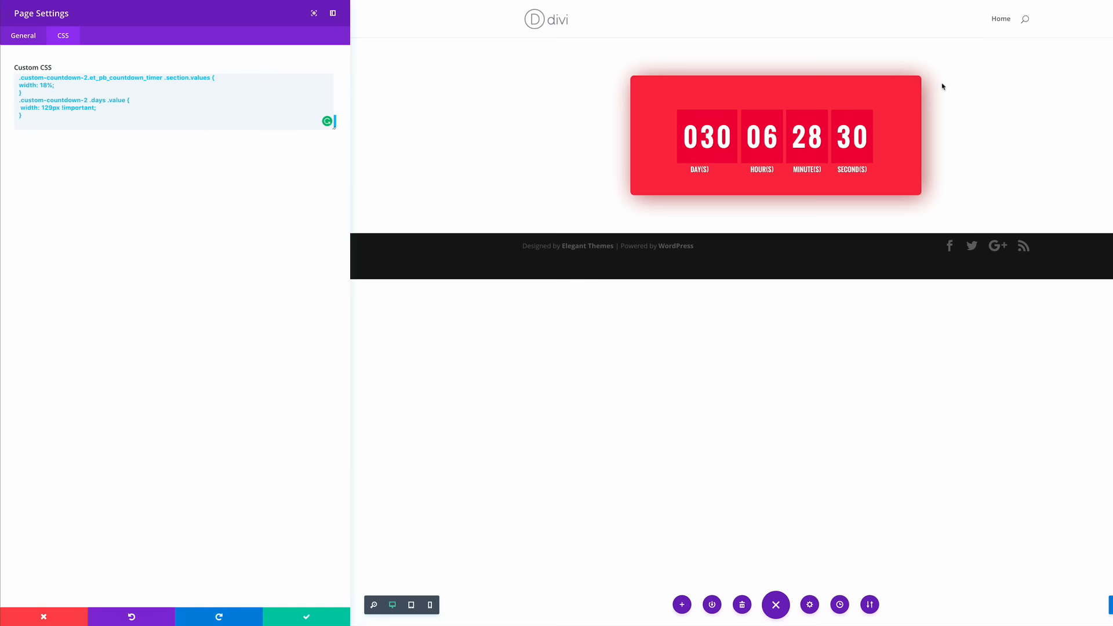